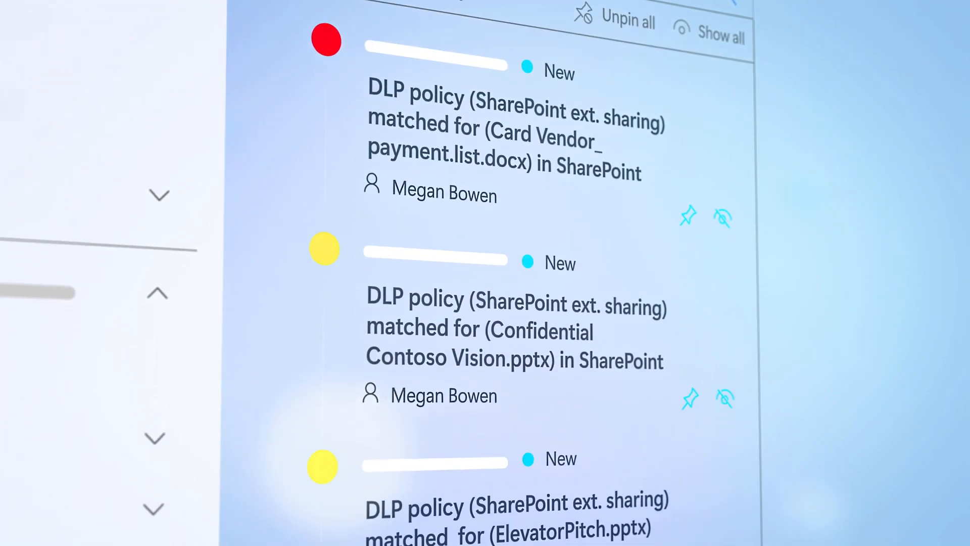
# Open incident 206 and scroll its attack story alerts down to the device DLP alert.
pyautogui.scroll(-3)
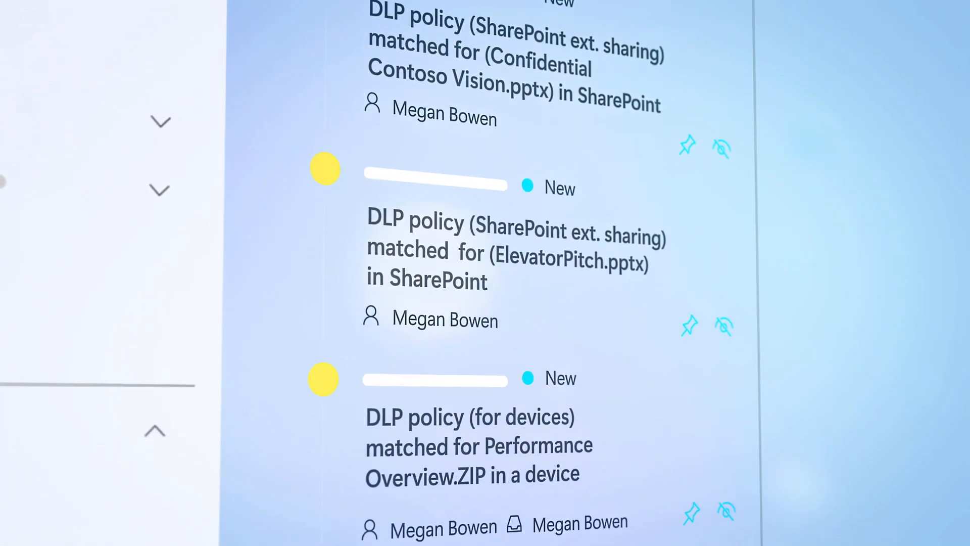
pyautogui.scroll(-3)
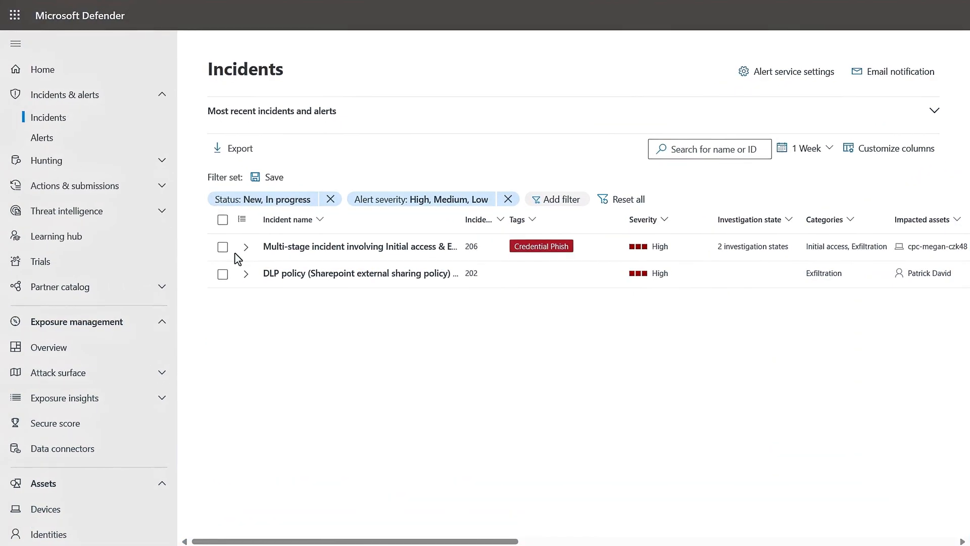
pyautogui.click(359, 246)
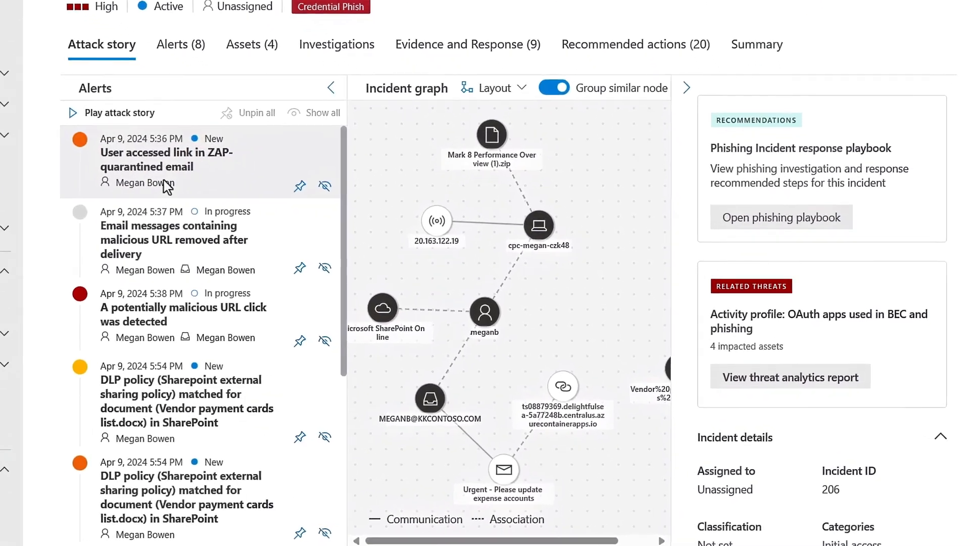
pyautogui.scroll(-3)
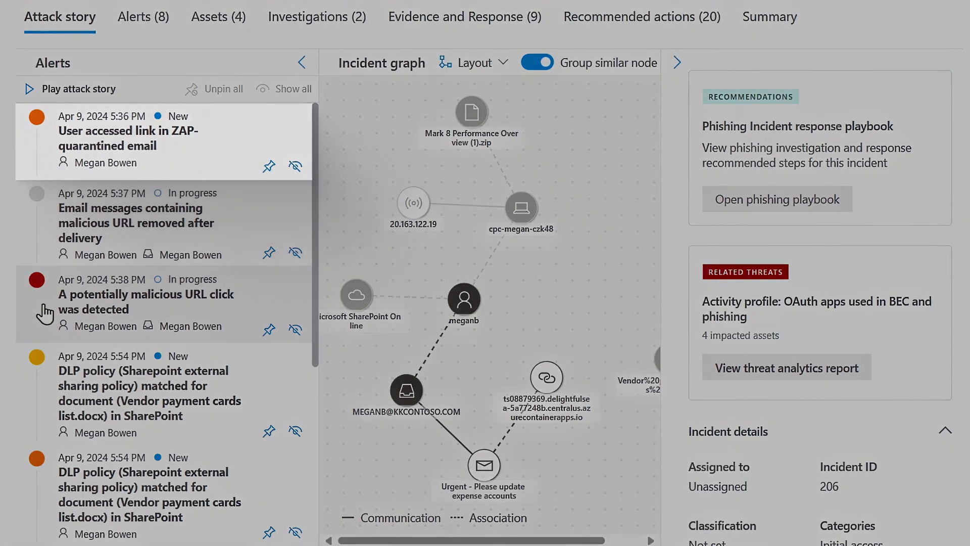
pyautogui.click(155, 304)
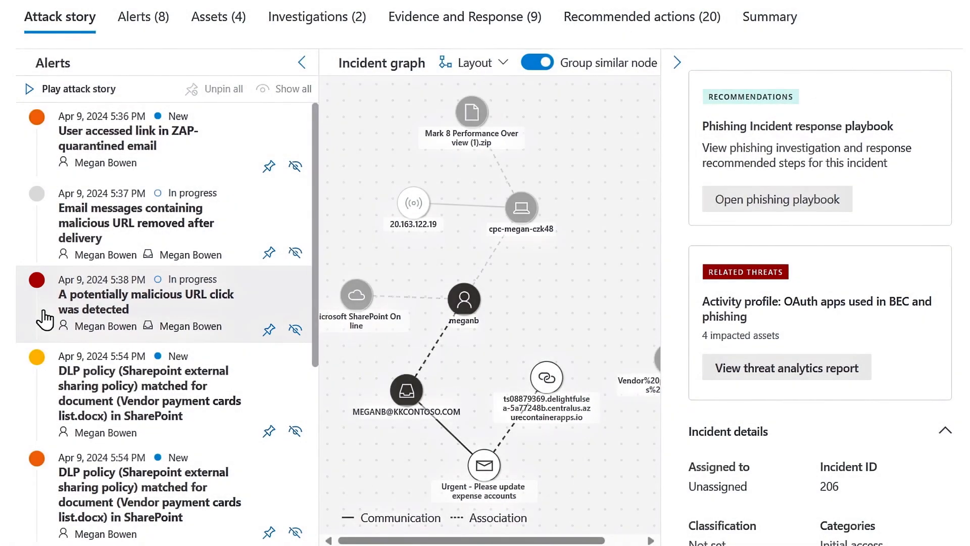
pyautogui.scroll(-3)
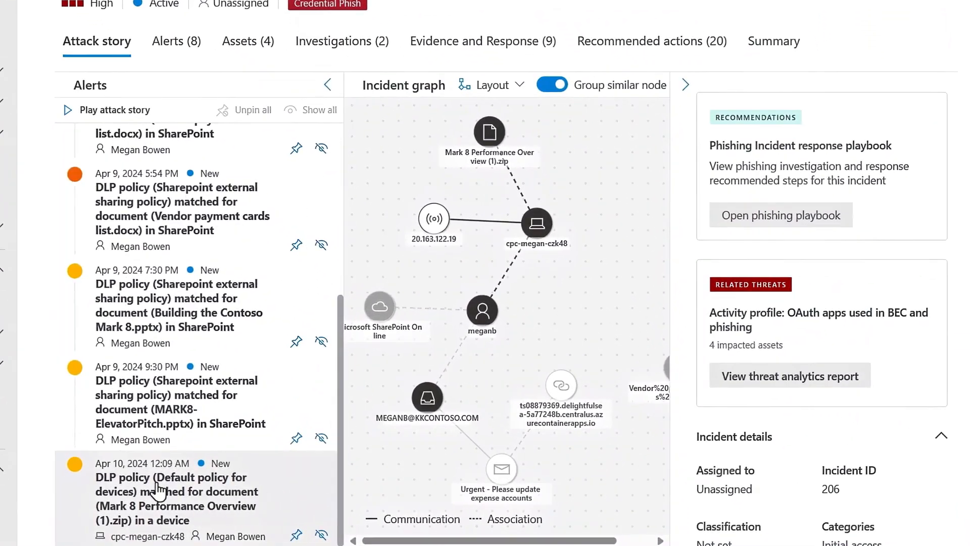
# Open the 'DLP policy (Default policy for devices)' alert and scroll its What Happened details.
pyautogui.click(171, 491)
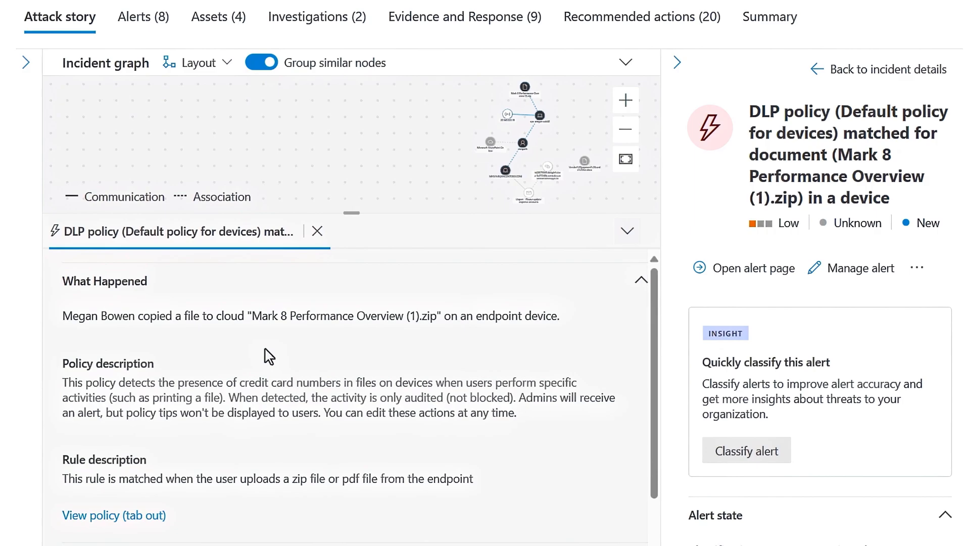
pyautogui.scroll(-3)
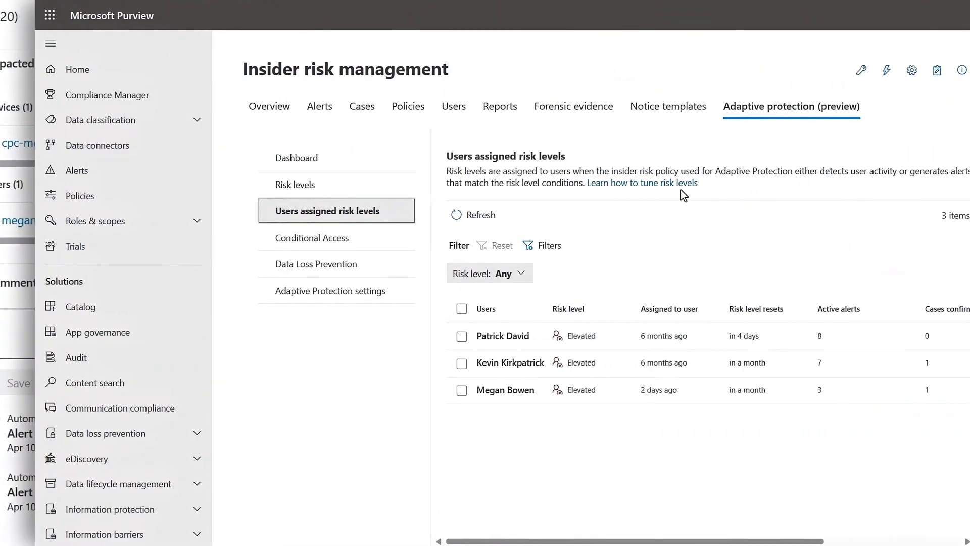
# Open Adaptive protection's Users assigned risk levels list in Insider risk management.
pyautogui.click(50, 43)
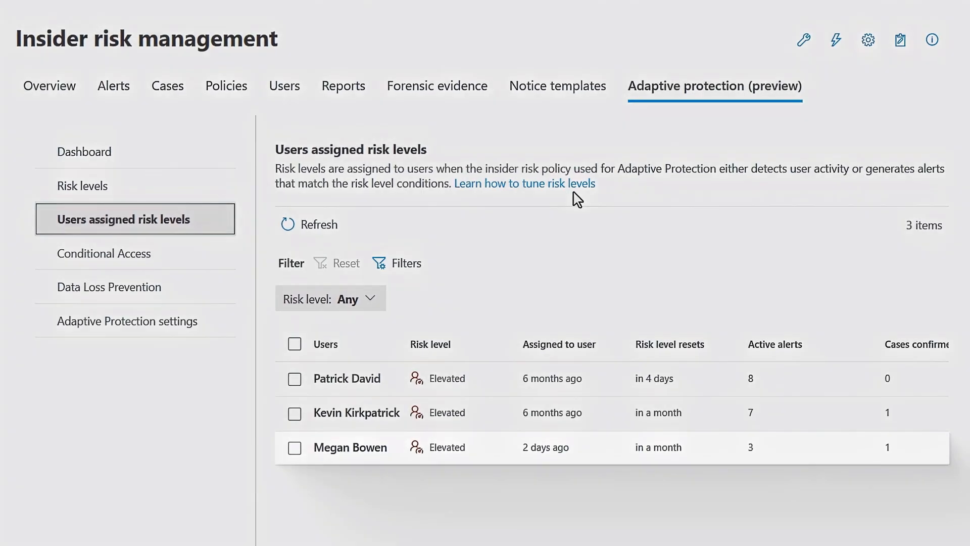
pyautogui.click(350, 447)
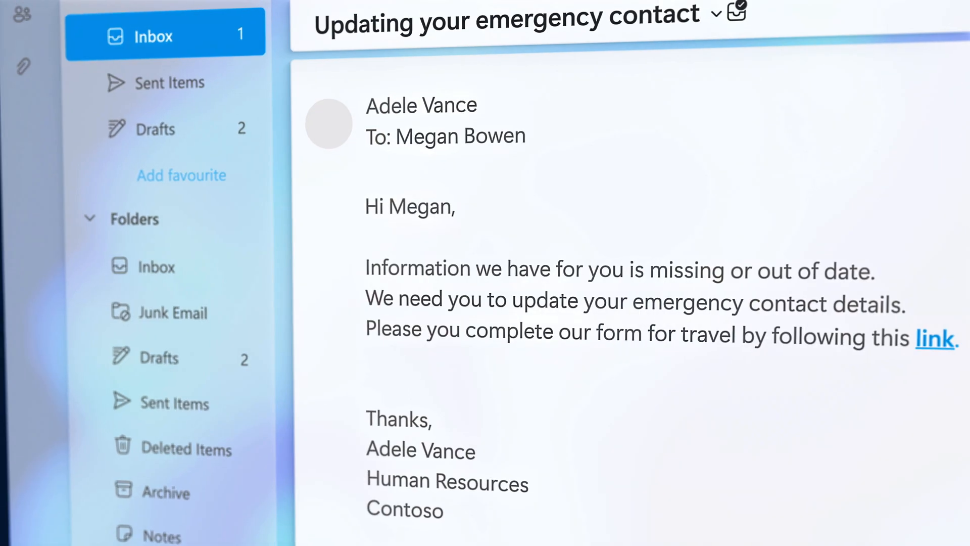
pyautogui.click(936, 338)
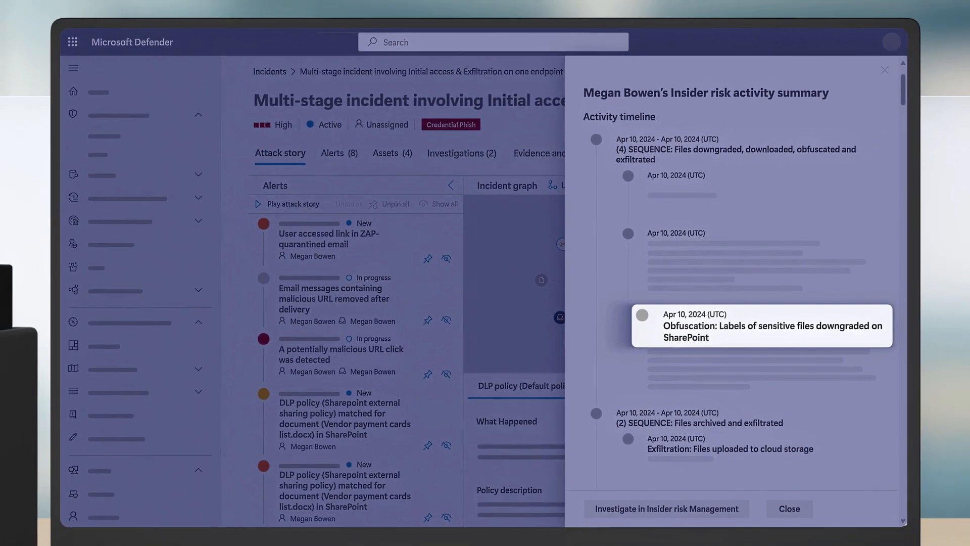
# Open Megan Bowen's insider risk activity summary and scroll its activity timeline.
pyautogui.click(789, 508)
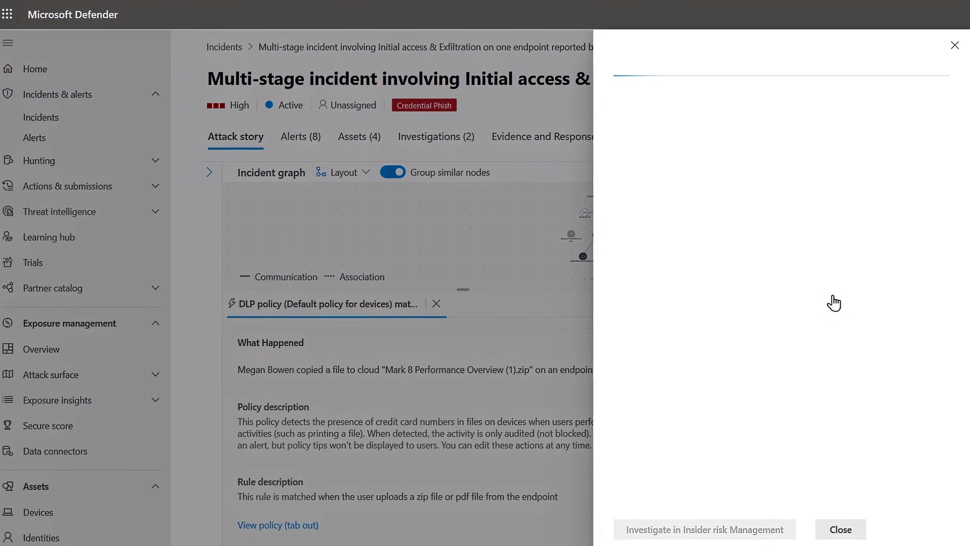
pyautogui.click(704, 529)
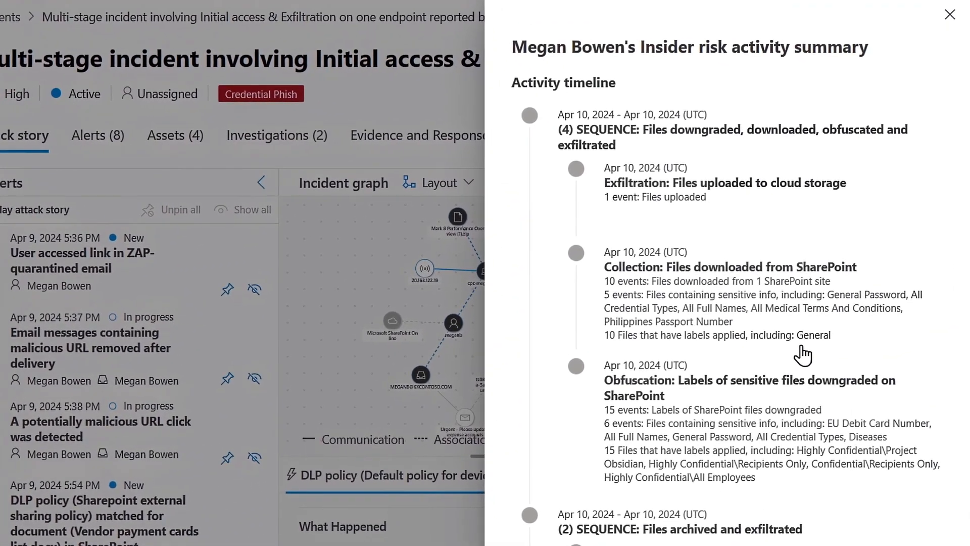
pyautogui.scroll(-3)
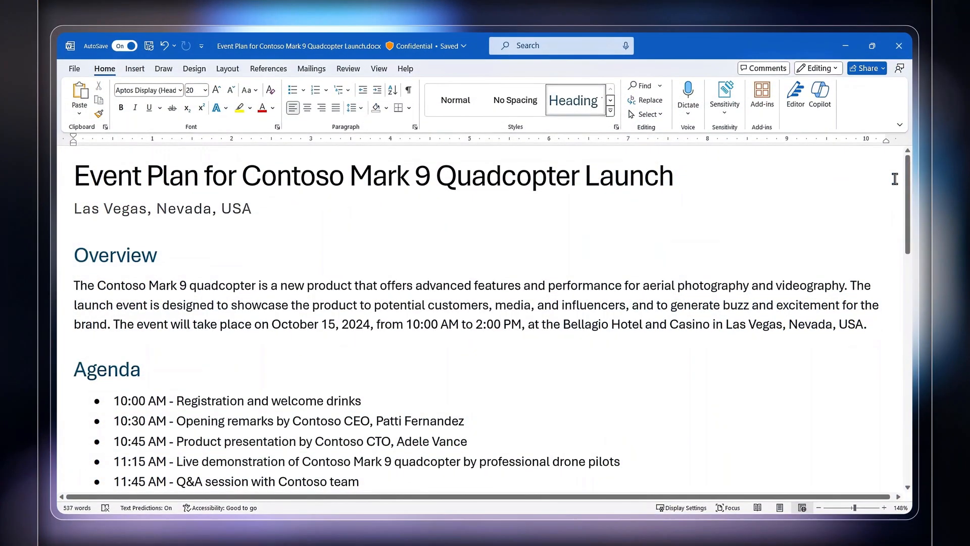
# Downgrade the event plan's label to General, justified as 'Previous label was incorrect'.
pyautogui.click(724, 99)
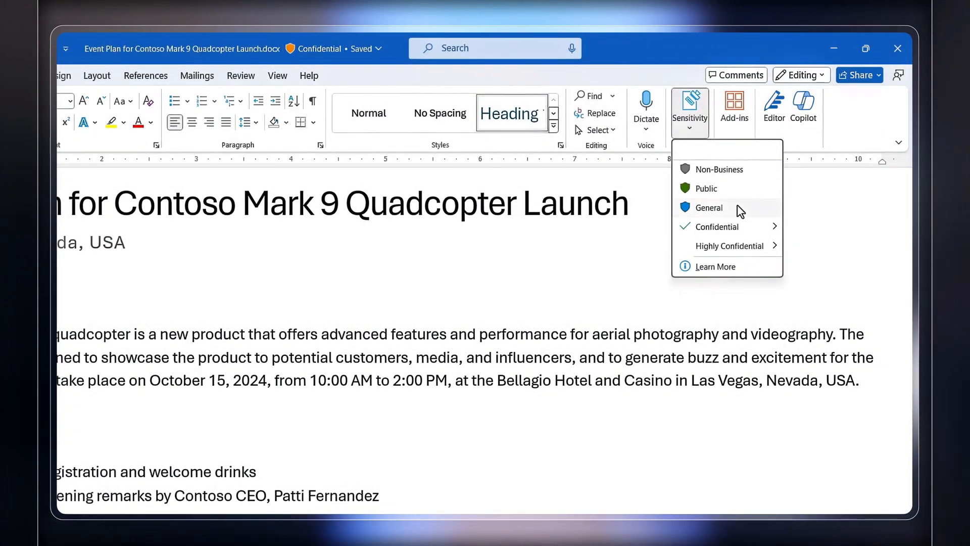
pyautogui.click(709, 207)
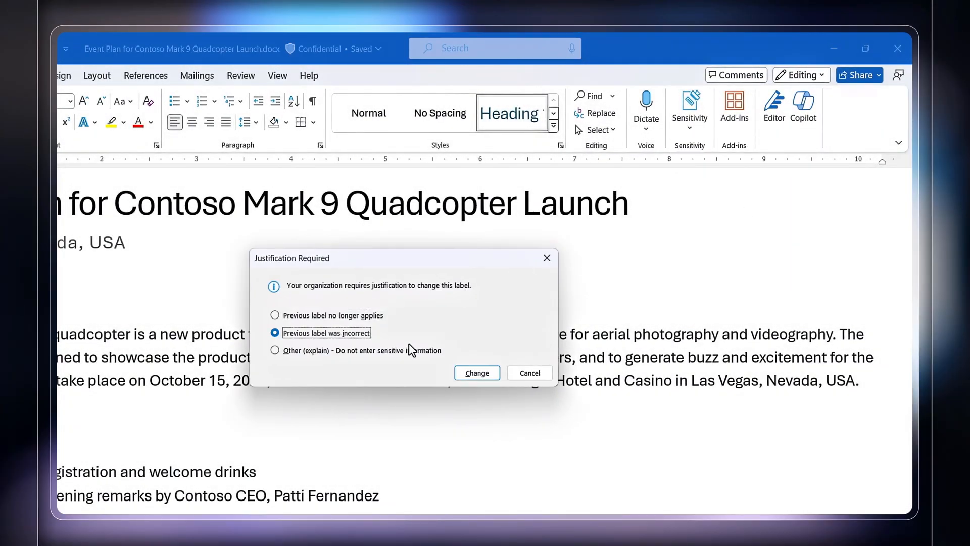
pyautogui.click(477, 373)
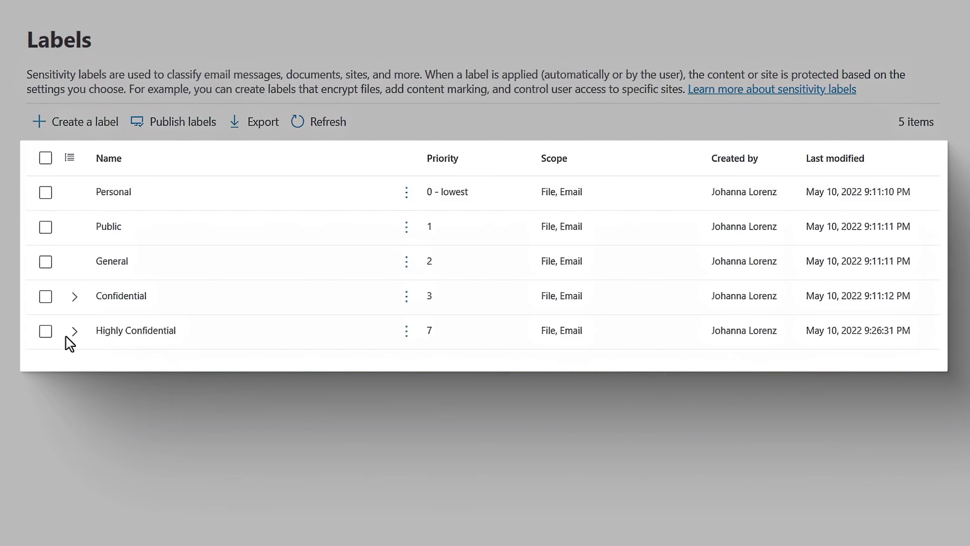
pyautogui.moveTo(75, 330)
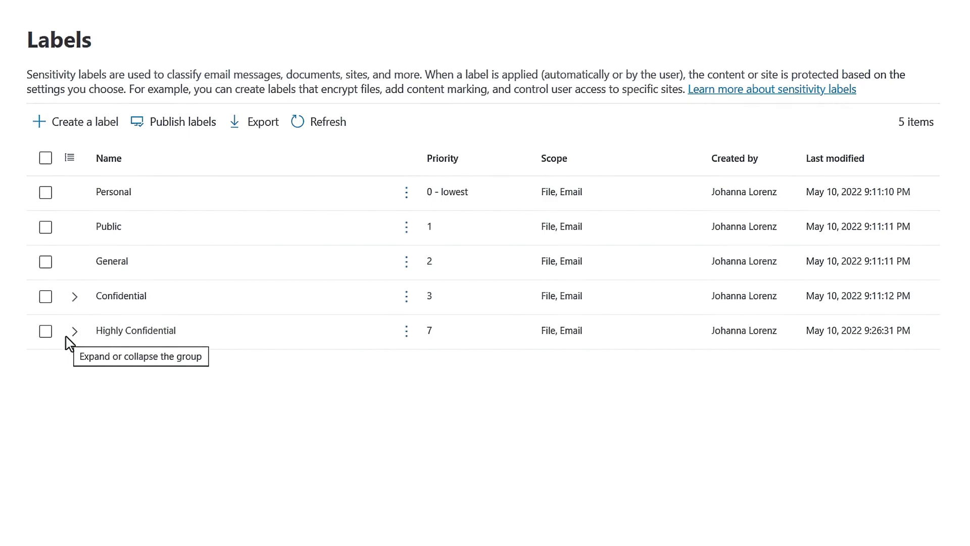
# Expand the Highly Confidential label group on the Labels page.
pyautogui.click(74, 330)
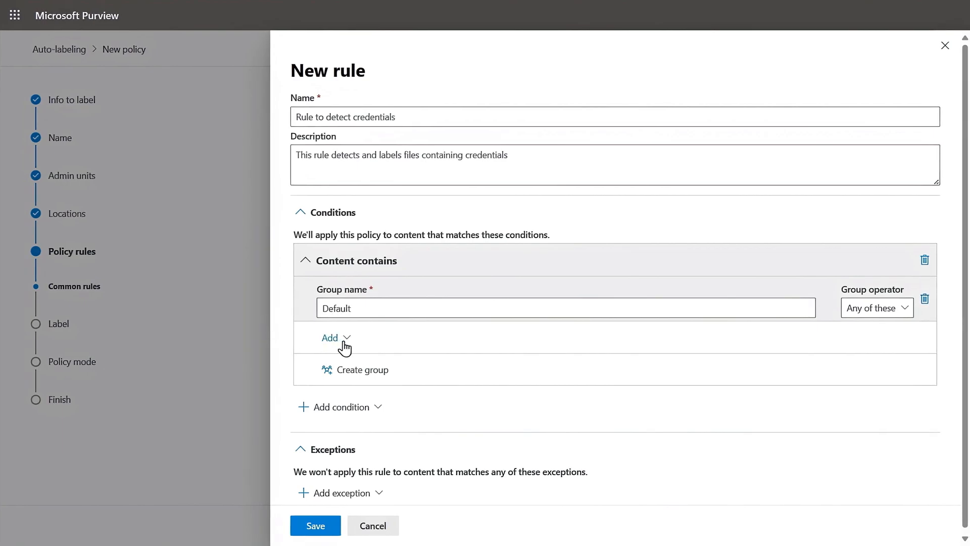
# Add trainable classifiers as the content condition for the Business plans labelling rule.
pyautogui.click(359, 363)
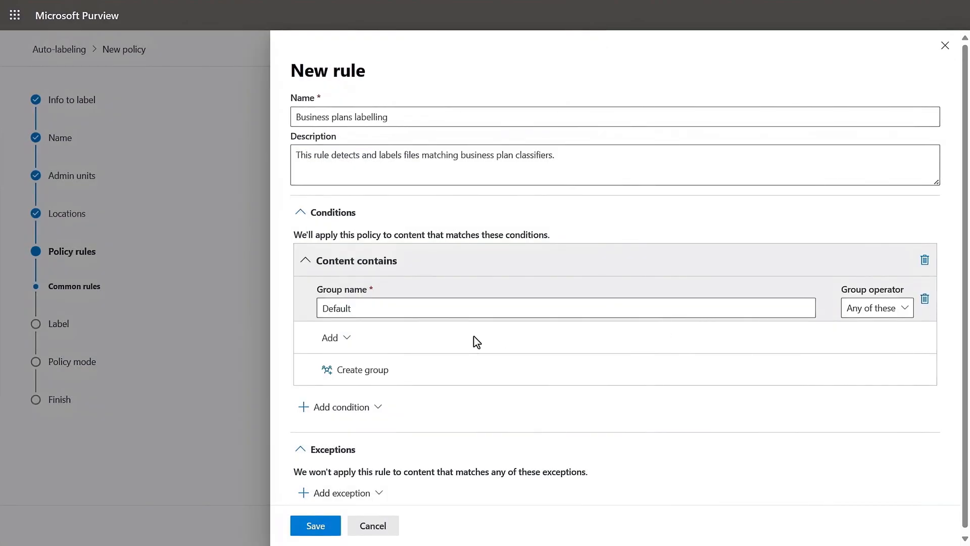
pyautogui.click(333, 337)
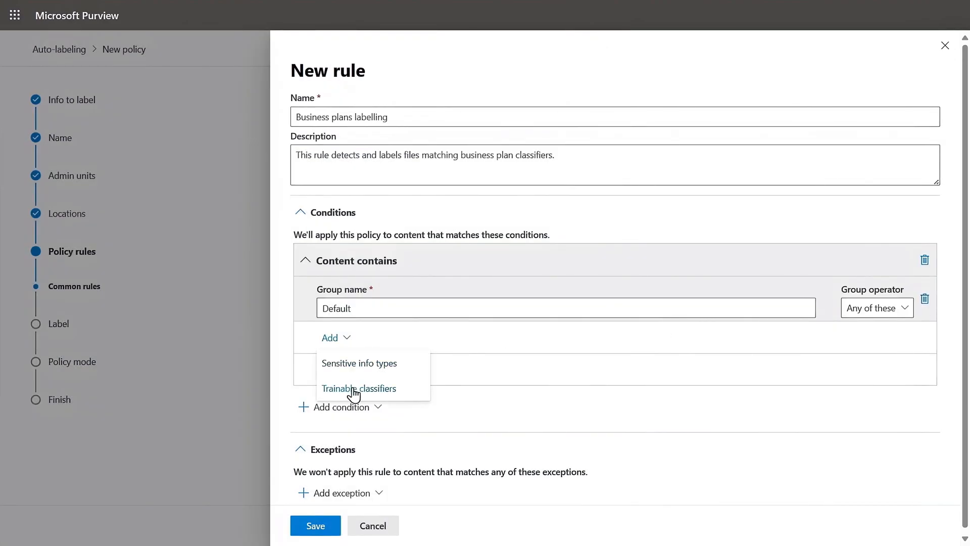
pyautogui.click(359, 389)
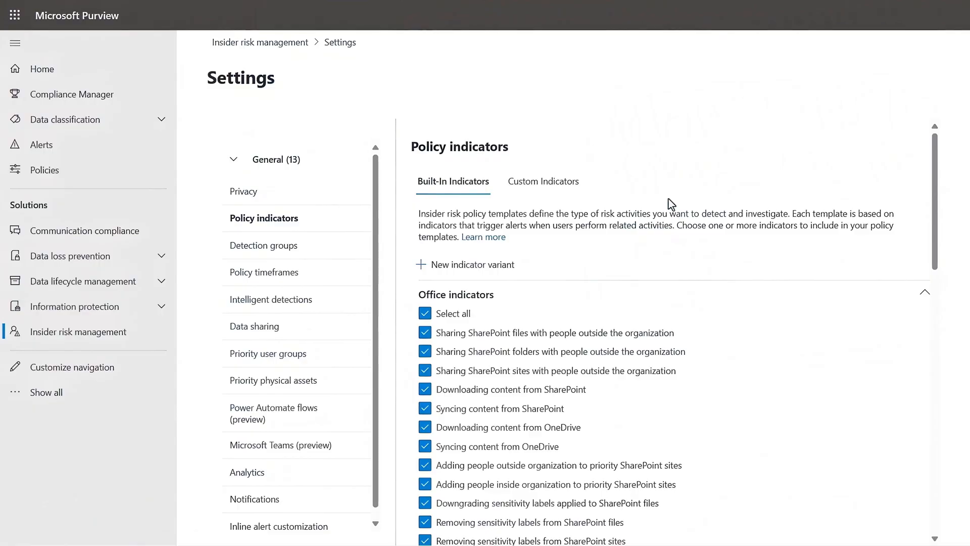
pyautogui.moveTo(450, 212)
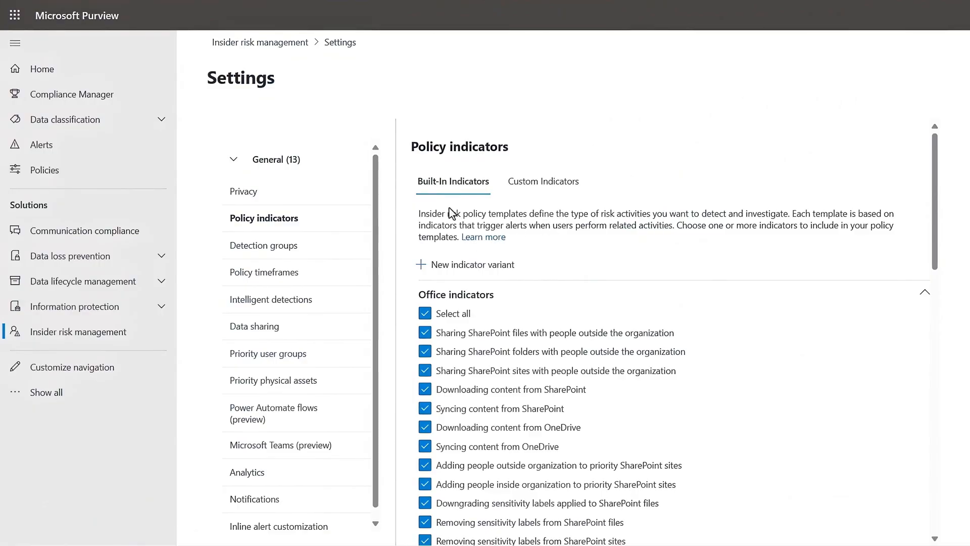
# Scroll through the Built-In Indicators list of insider risk policy indicators.
pyautogui.click(542, 181)
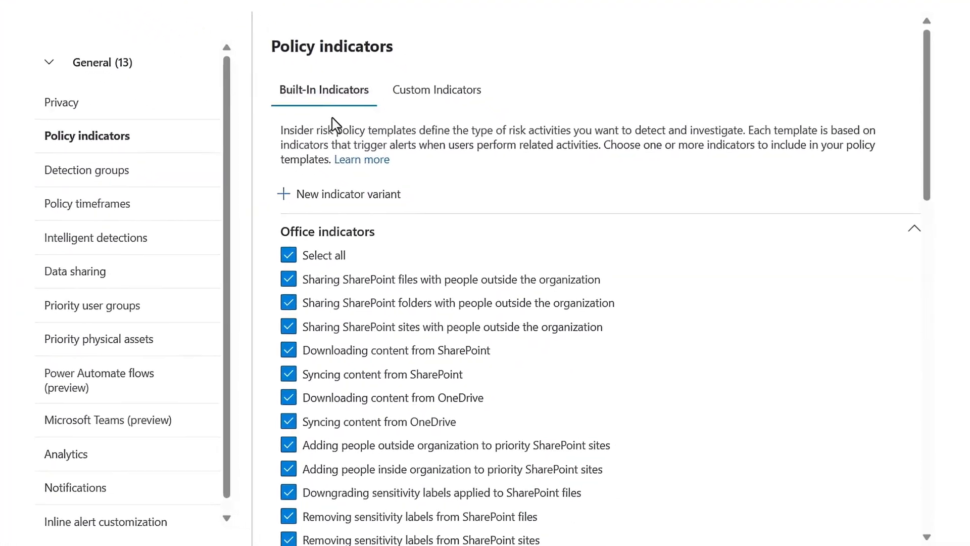
pyautogui.scroll(-3)
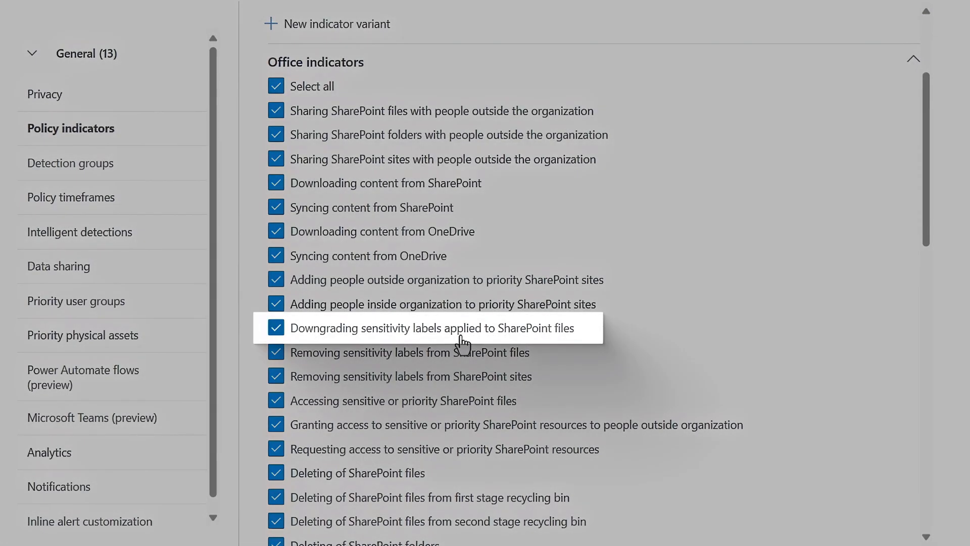
pyautogui.moveTo(931, 222)
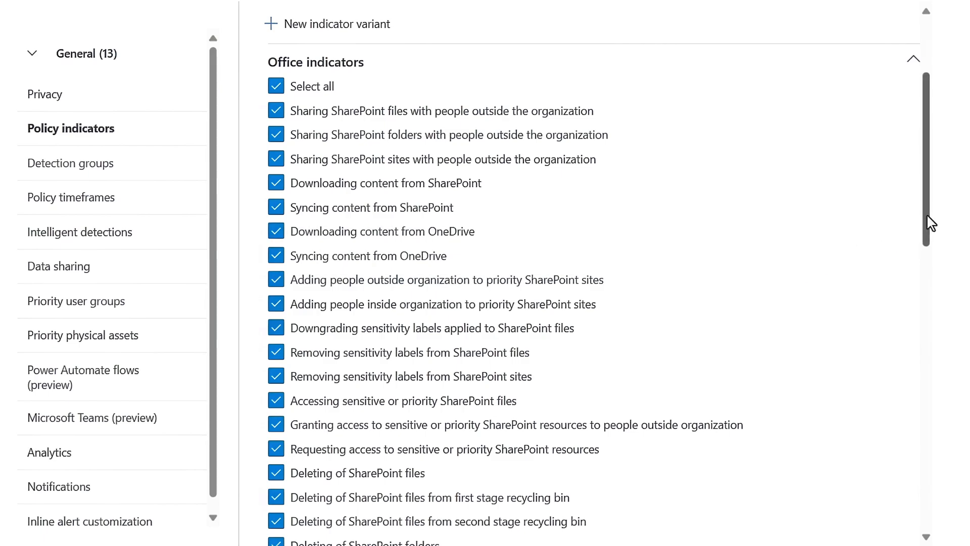
pyautogui.scroll(-3)
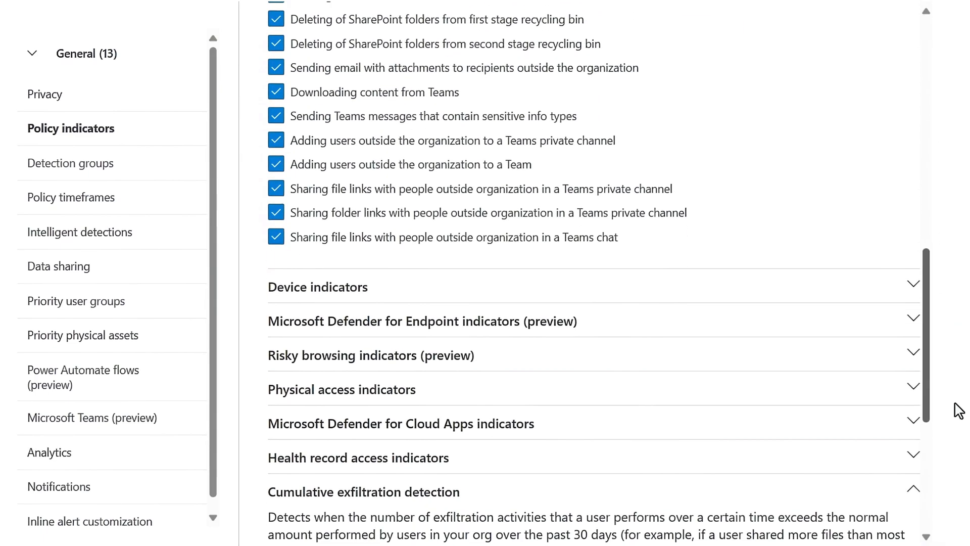
pyautogui.scroll(-3)
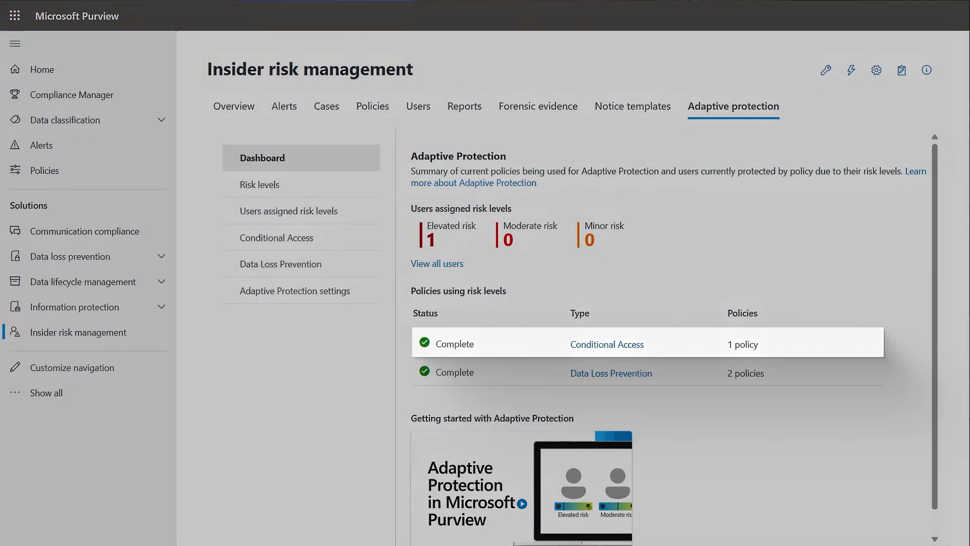
# Open the 'Block users with Elevated Insider Risk (Preview)' Conditional Access policy from the risk-levels table.
pyautogui.click(607, 344)
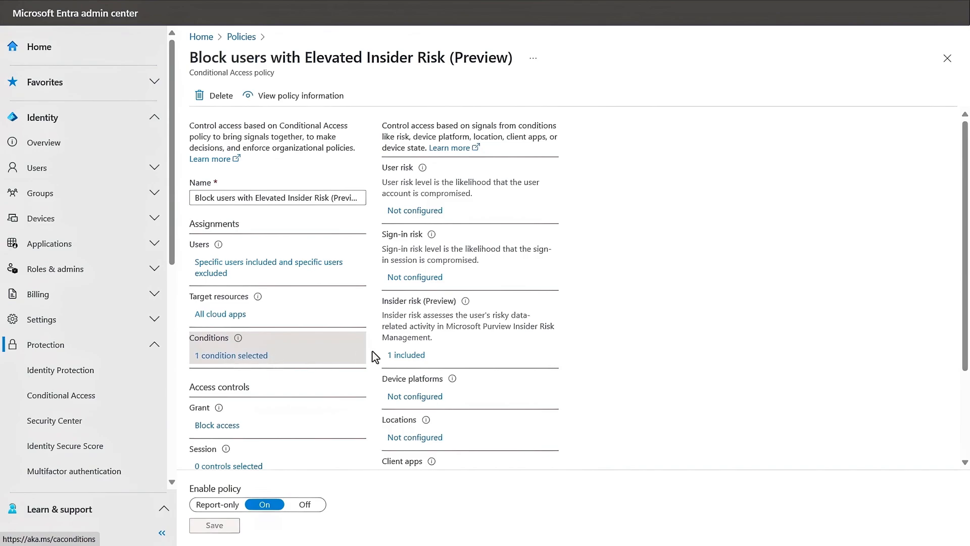
pyautogui.moveTo(405, 359)
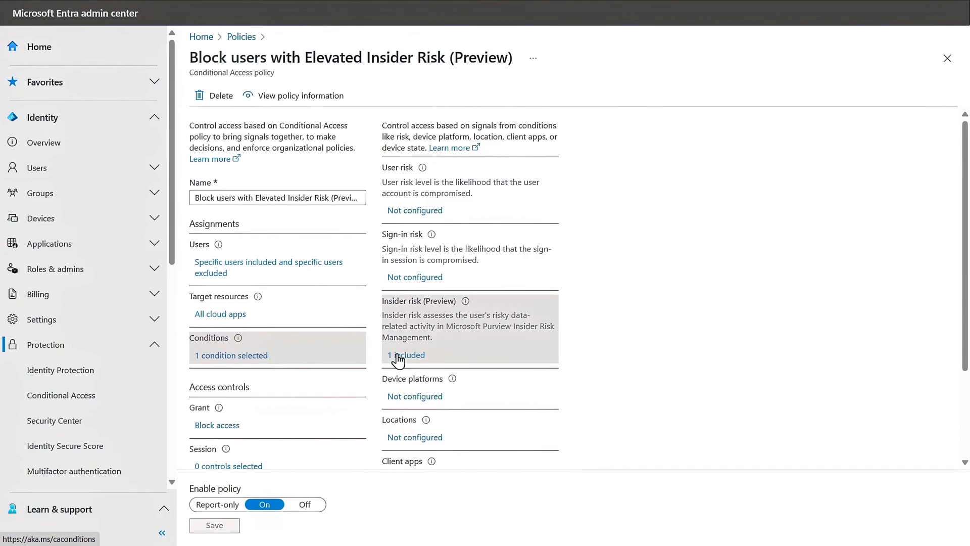
# Check the policy's included insider risk level (Elevated) and its Block access grant.
pyautogui.click(405, 355)
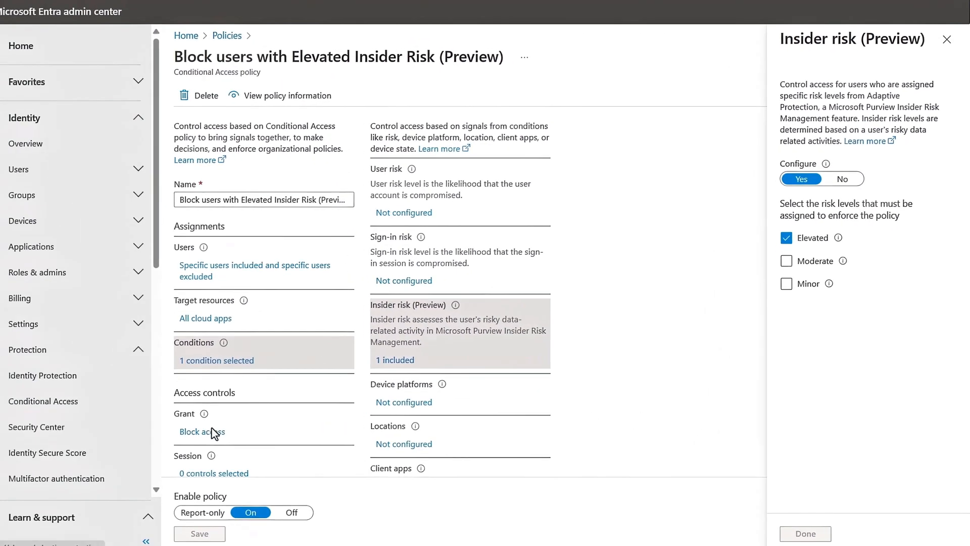
pyautogui.click(201, 431)
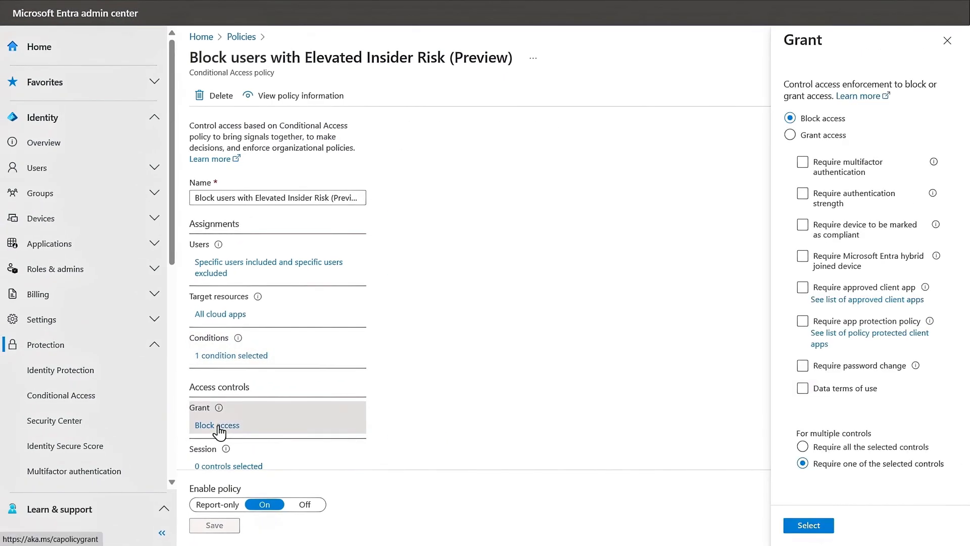